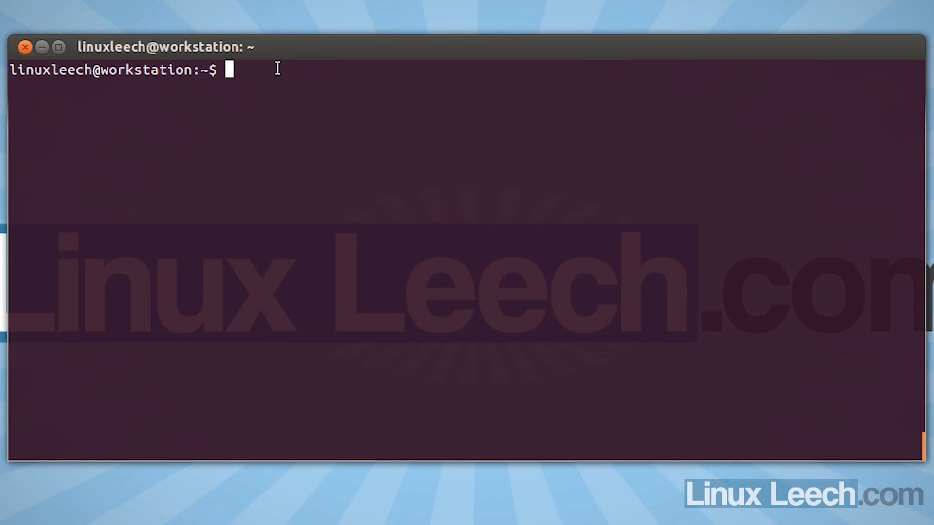
Type 'vboxmanage dhcpserver add --netname testlab' at the shell prompt
type("v")
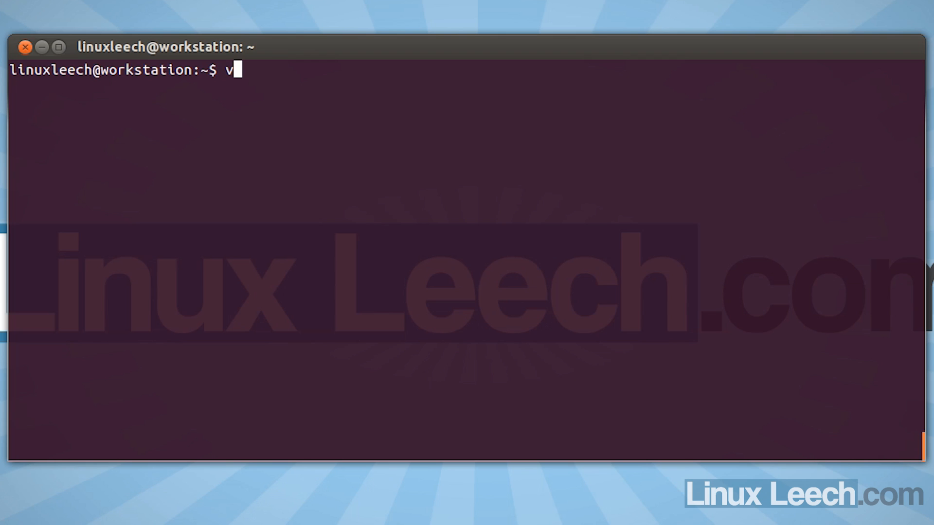
type("boxmanage")
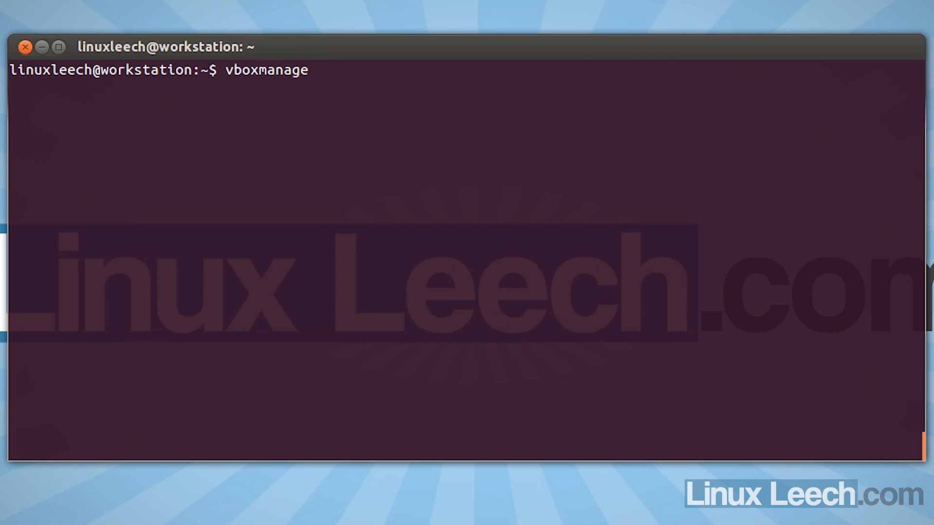
type("dhcpserv")
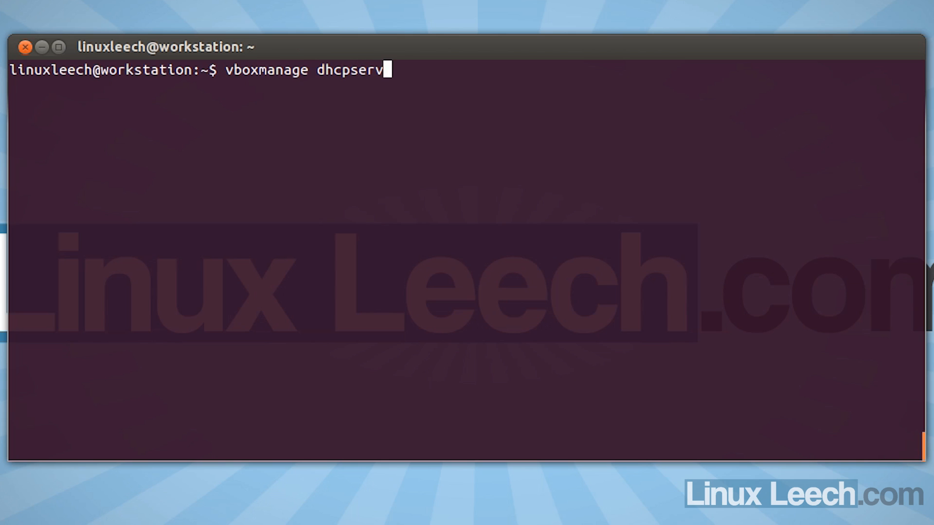
type("er")
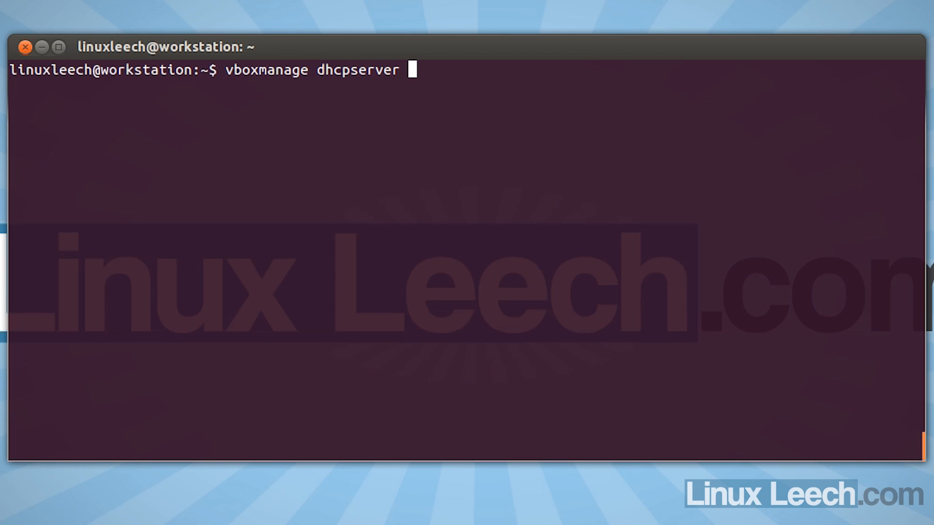
type("add")
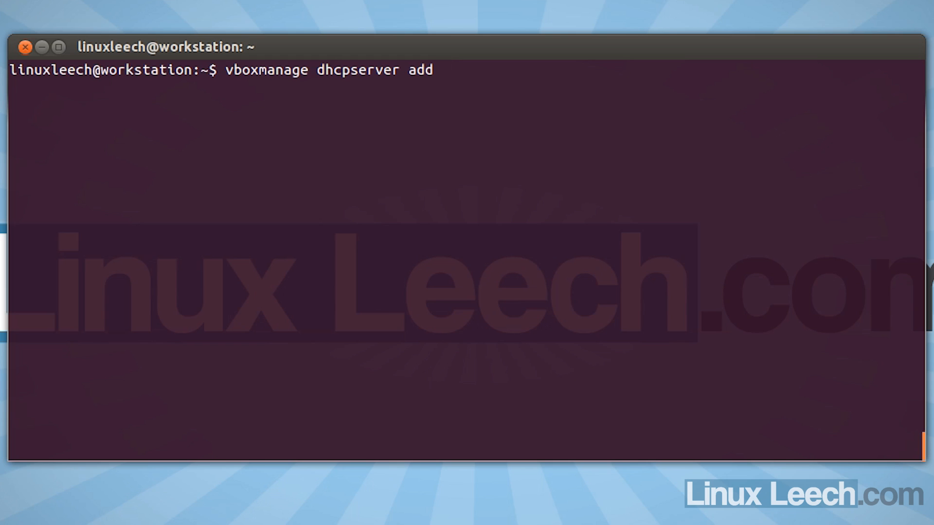
type("--n")
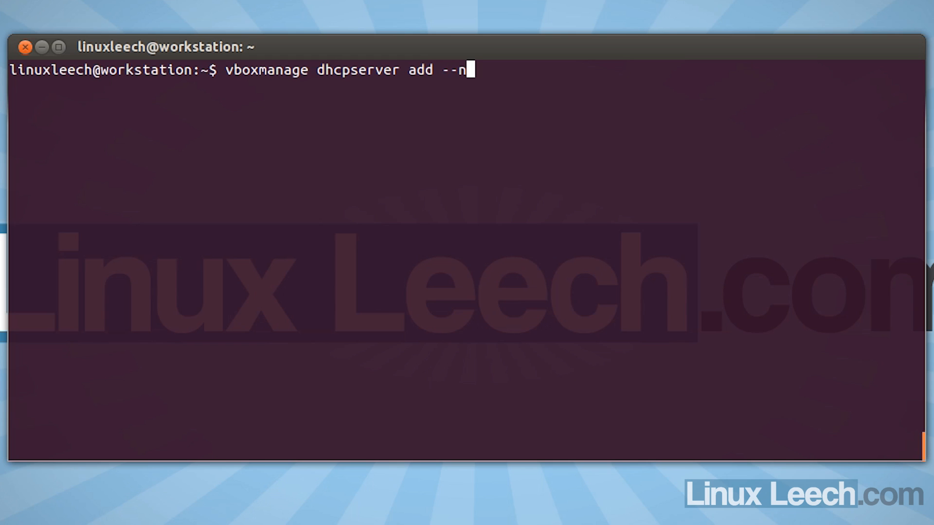
type("etname")
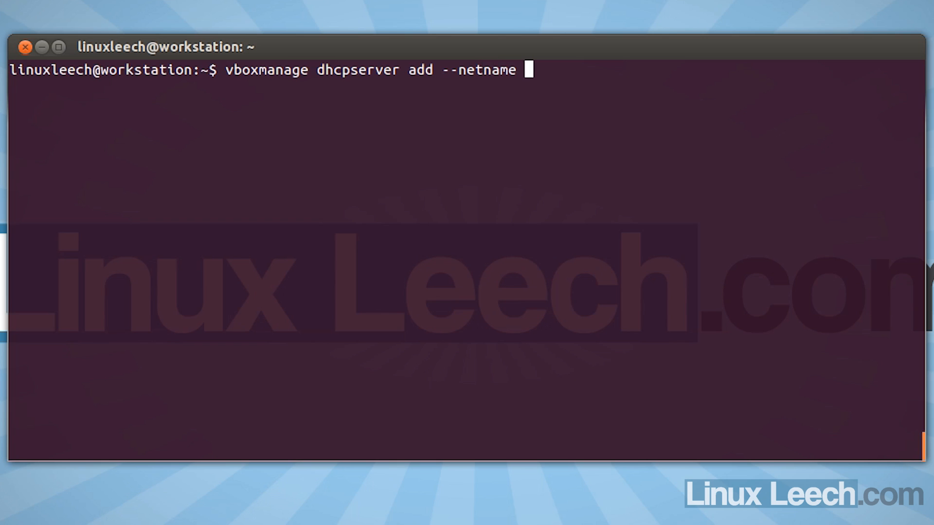
type("testlab")
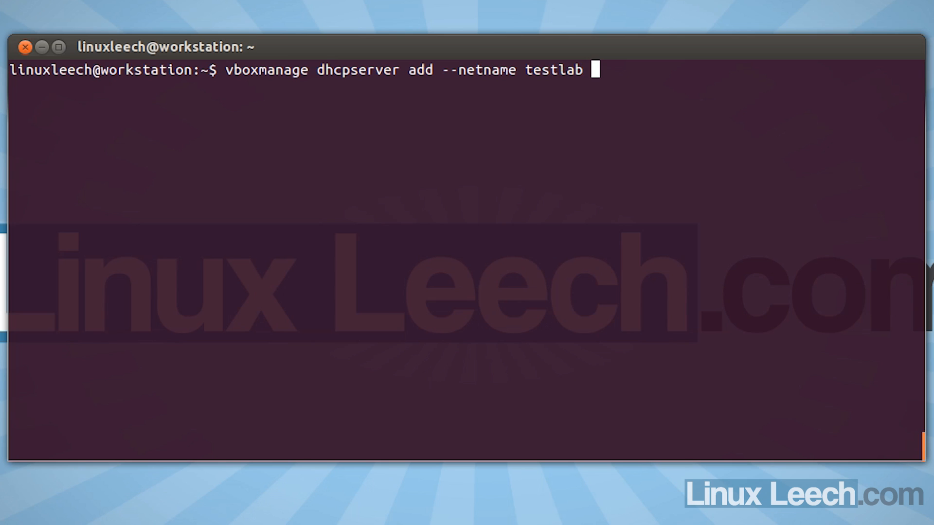
Add '--ip 10.10.10.1 --netmask 255.255.255.0' to the DHCP server command
type("--")
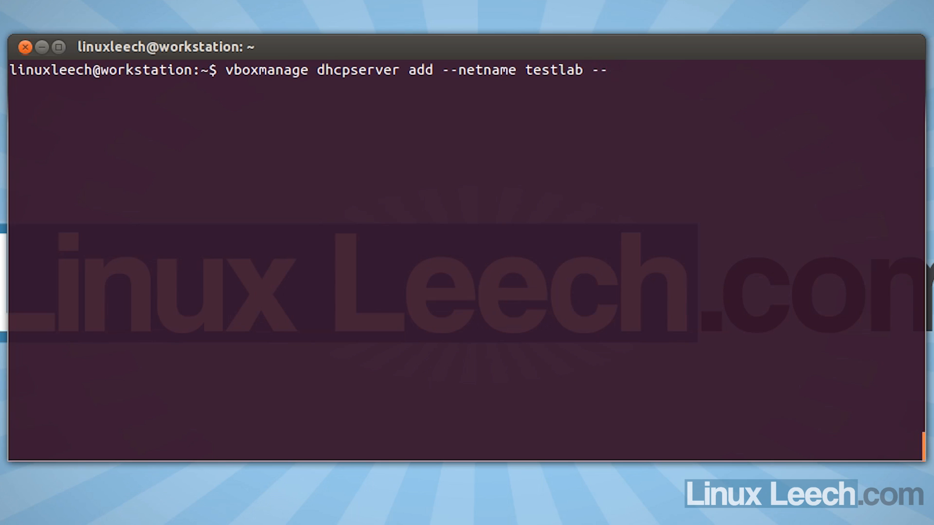
type("ip")
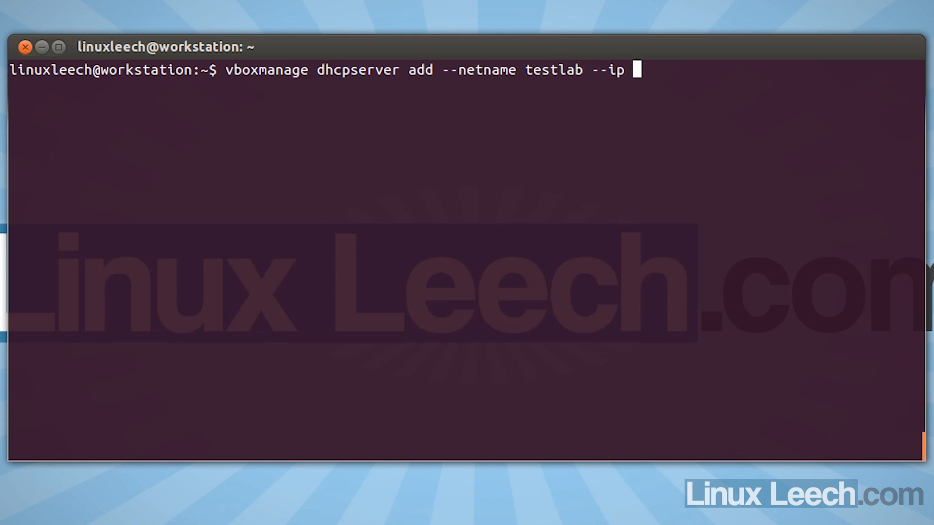
type("10.10.10")
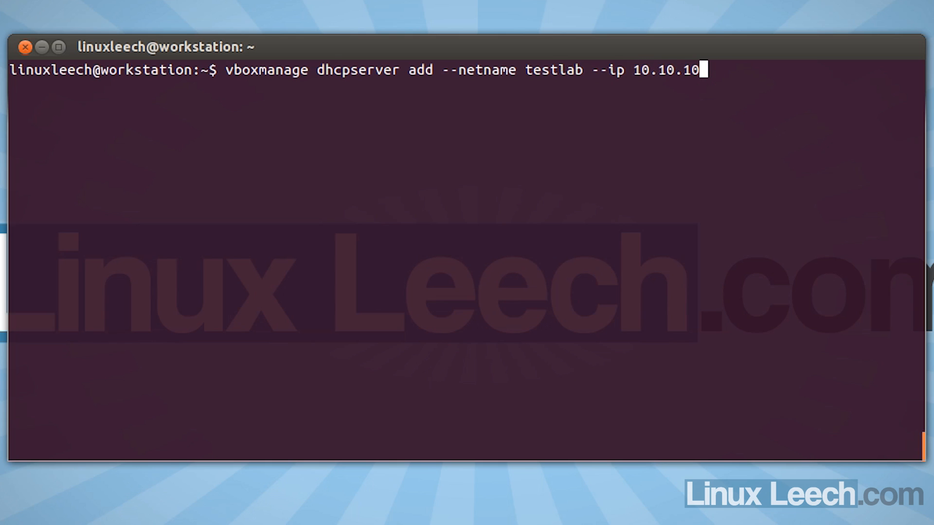
type(".1")
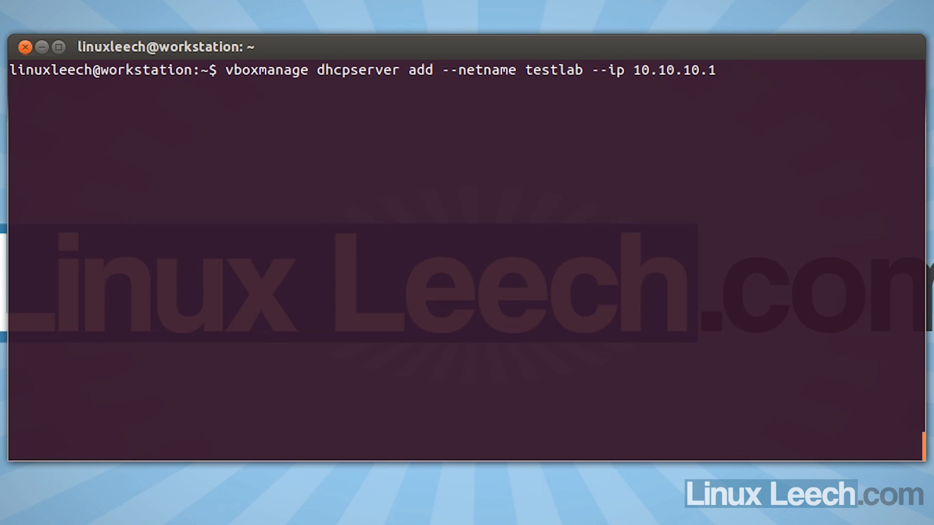
type("--ne")
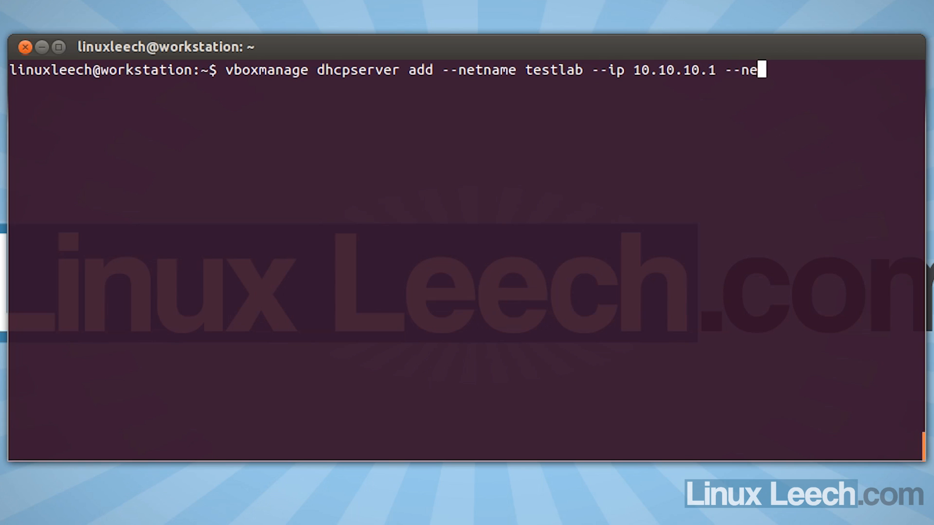
type("tmask")
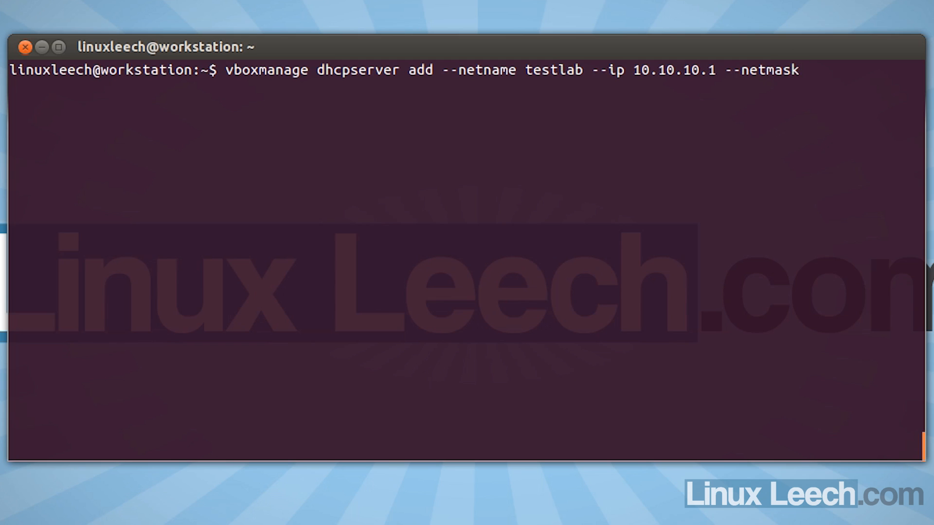
type("255")
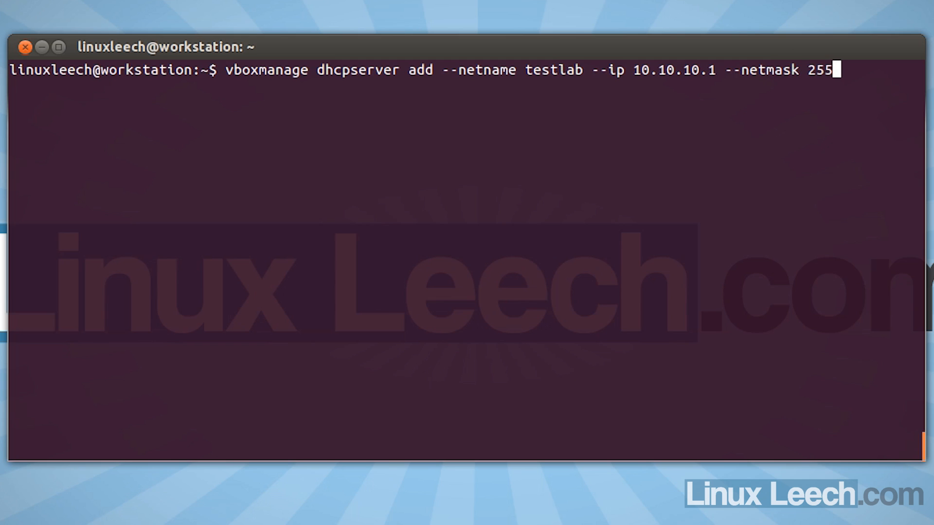
type(".255.")
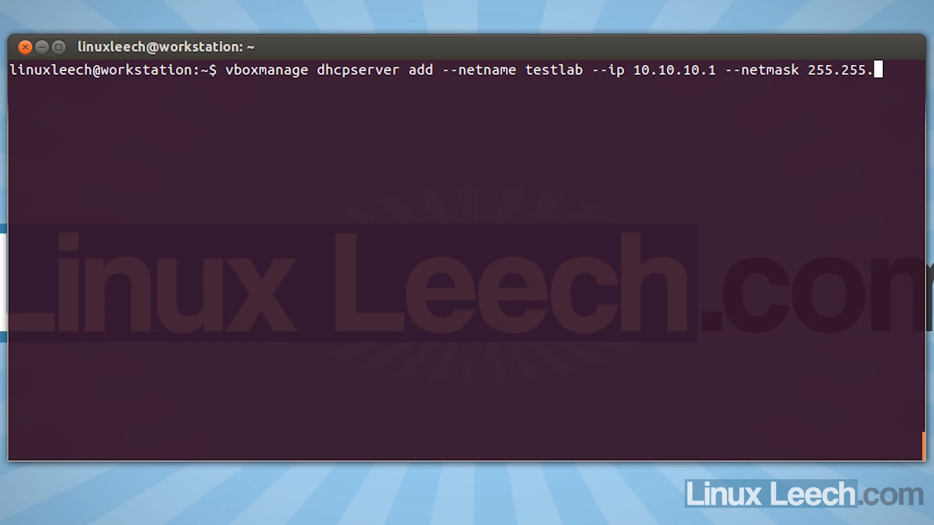
type("255.0")
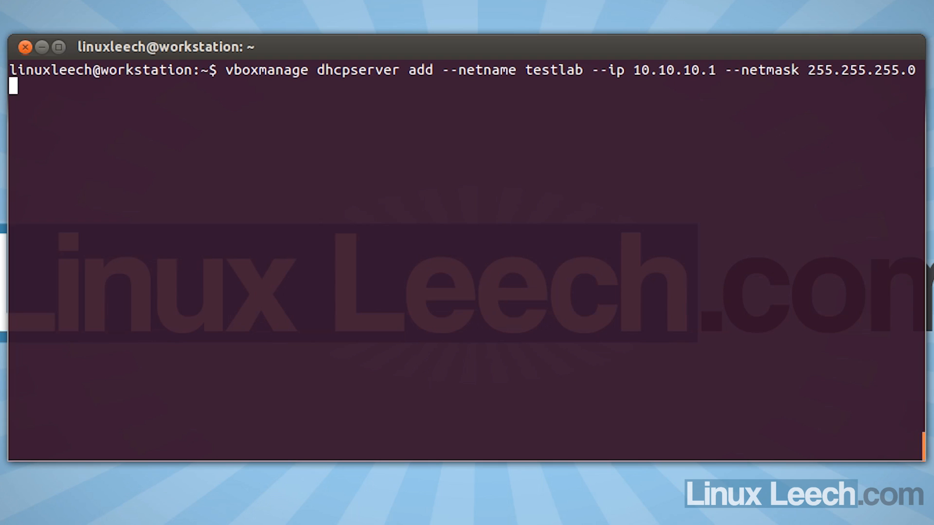
Append range 10.10.10.2 to 10.10.10.12 plus --enable, and run the command
type("--lower")
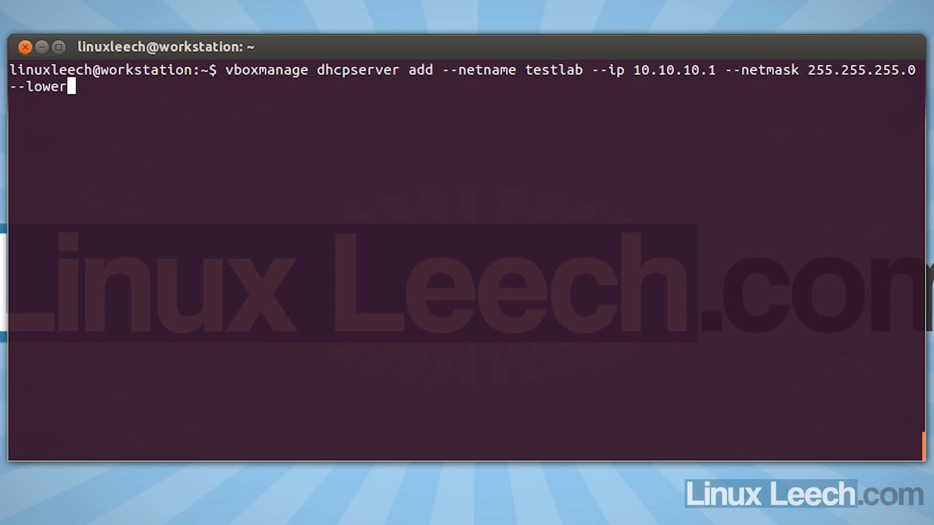
type("ip")
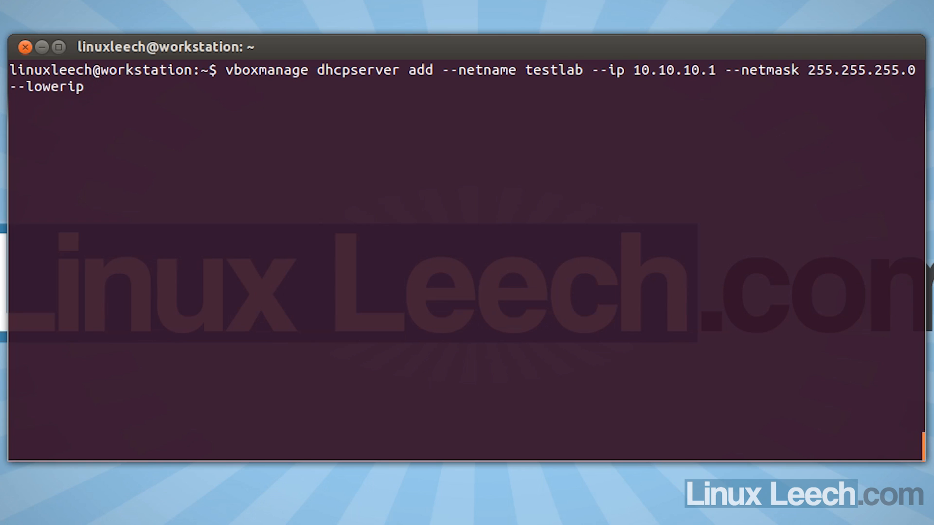
type("10")
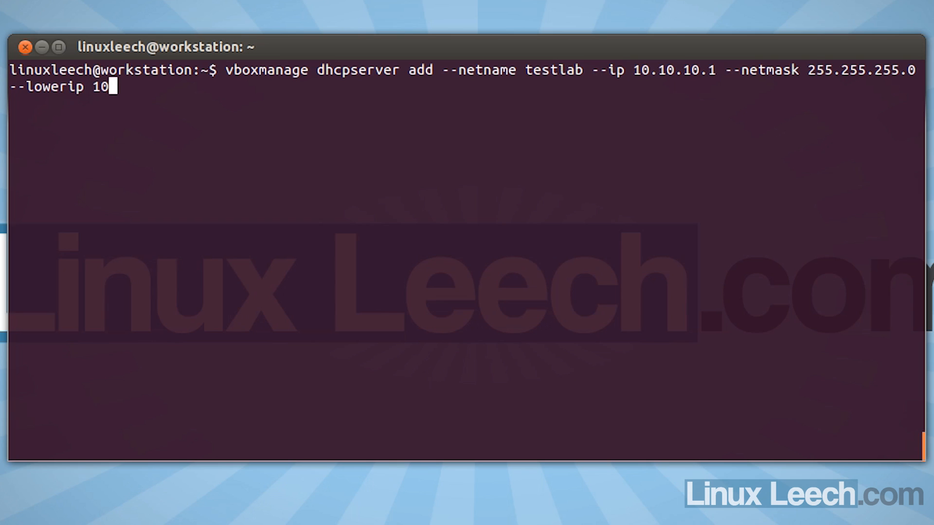
type(".10.10.")
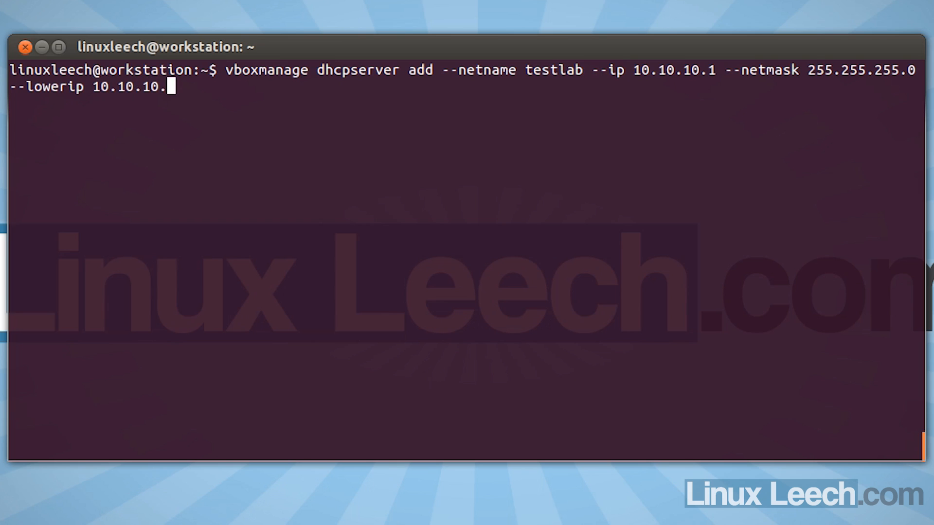
type("2")
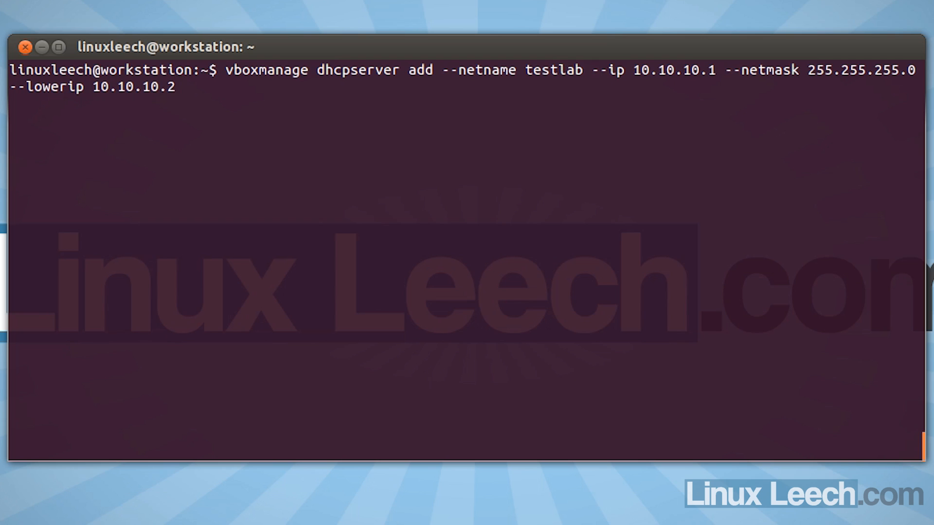
type("--")
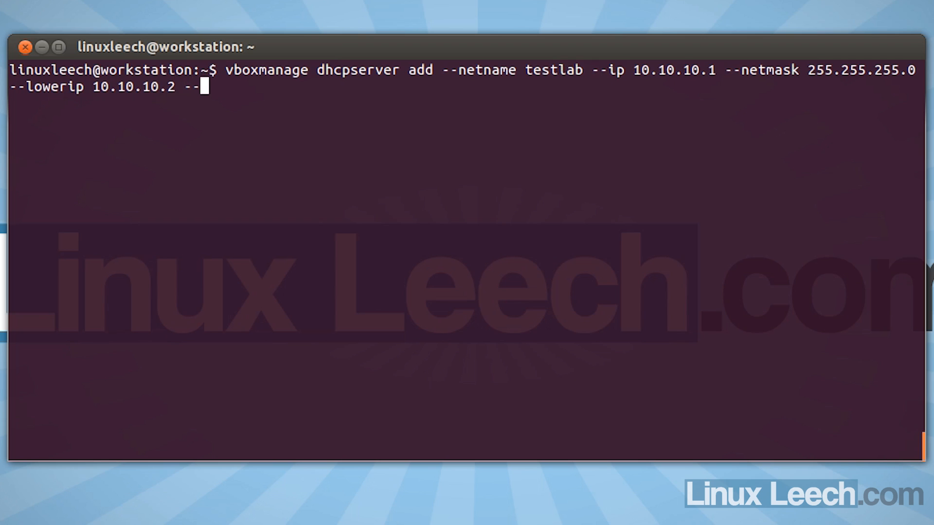
type("upper")
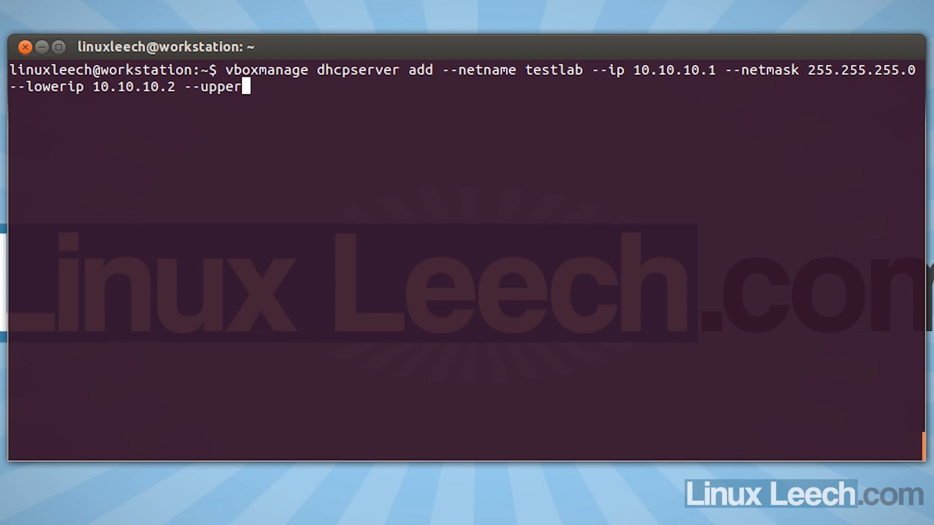
type("ip")
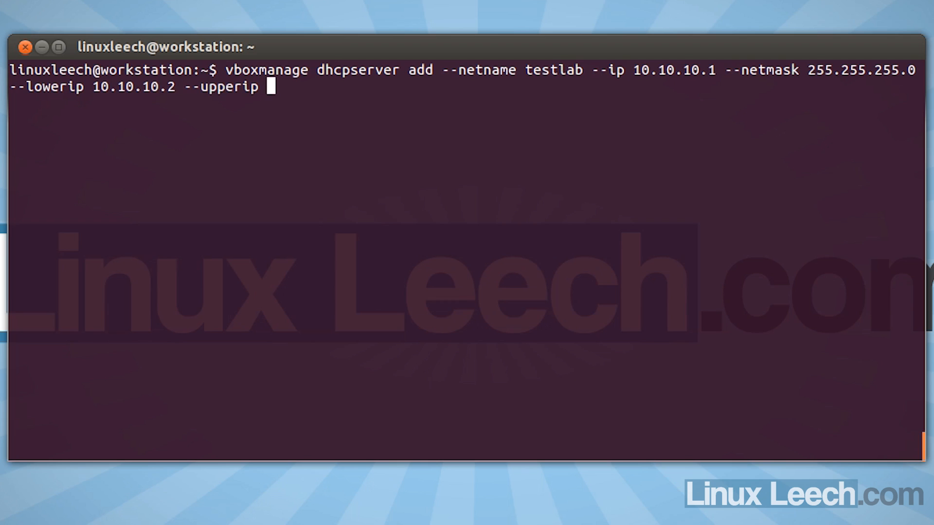
type("10.10.10.")
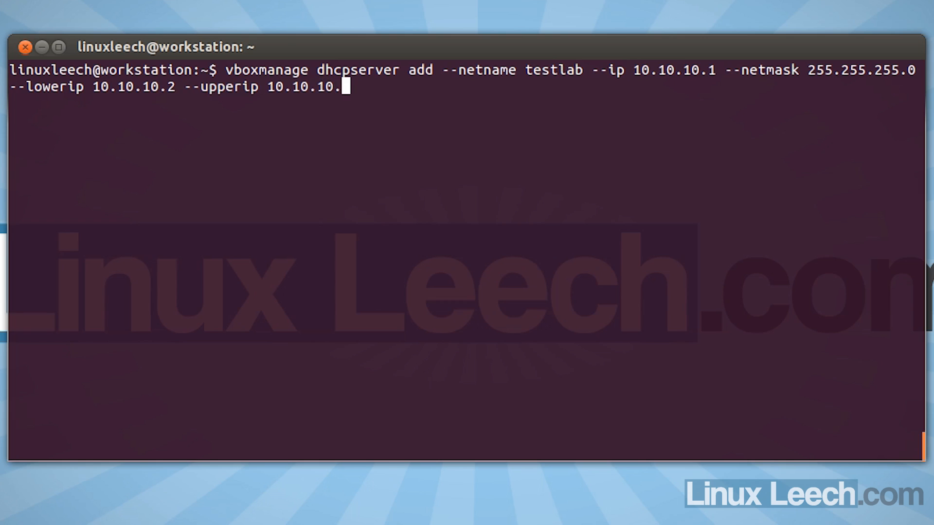
type("12")
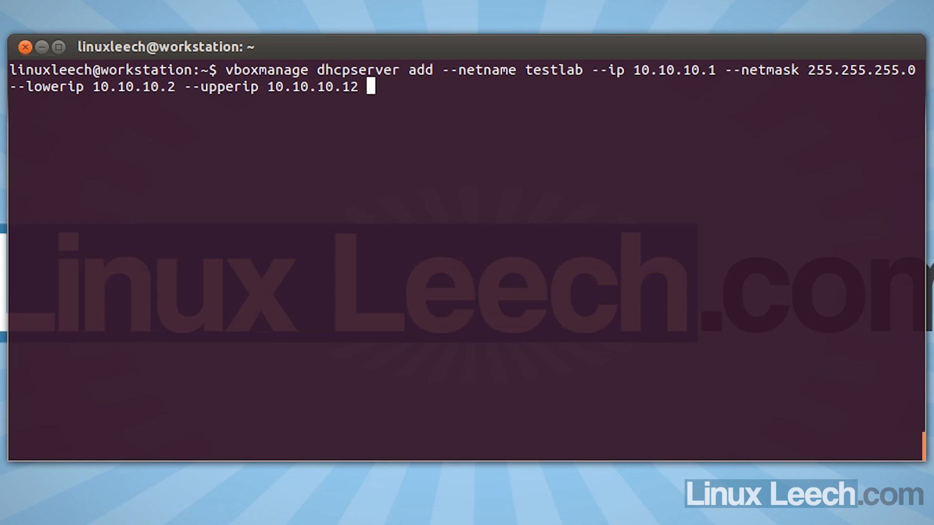
type("--enal")
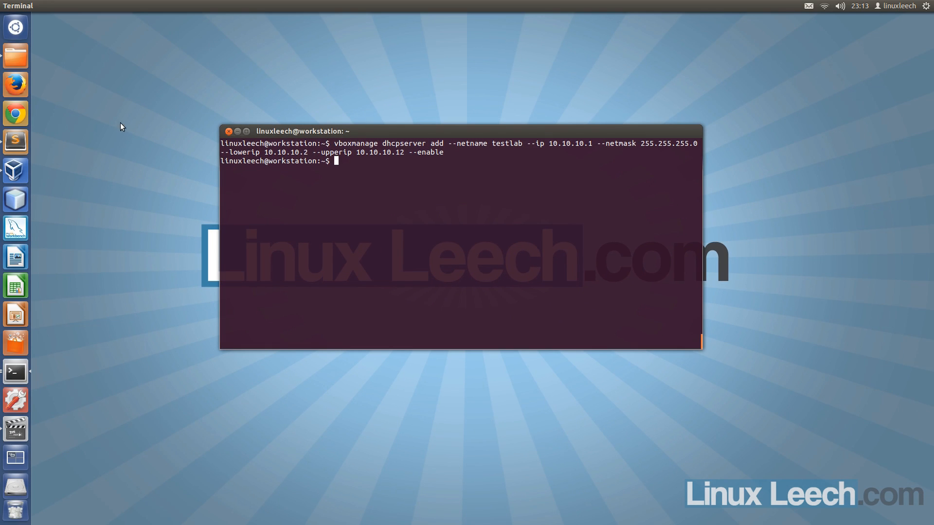
mouse_move(21, 172)
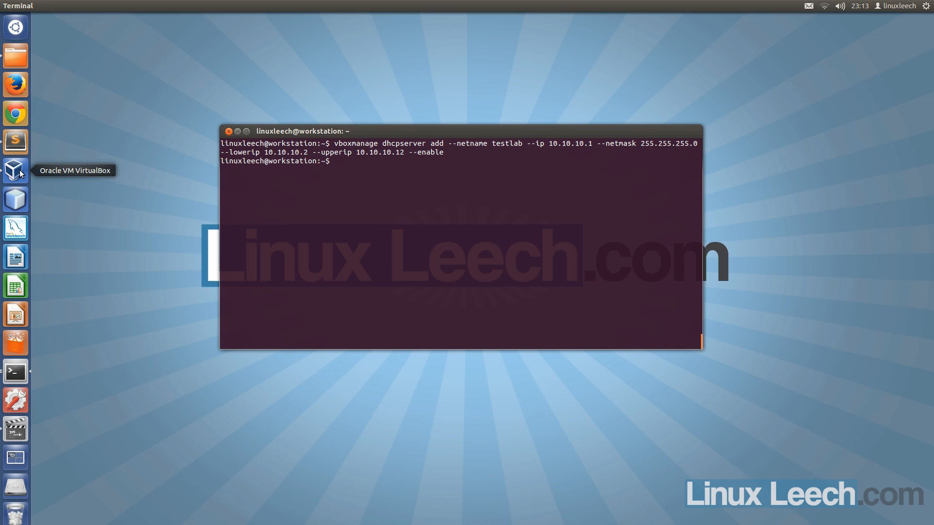
Launch Oracle VM VirtualBox from the Unity launcher
left_click(16, 170)
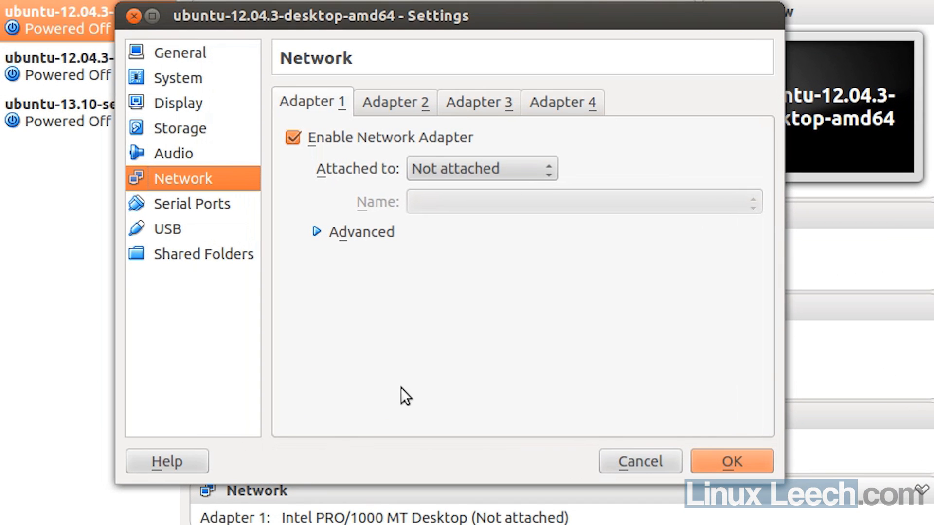
mouse_move(321, 209)
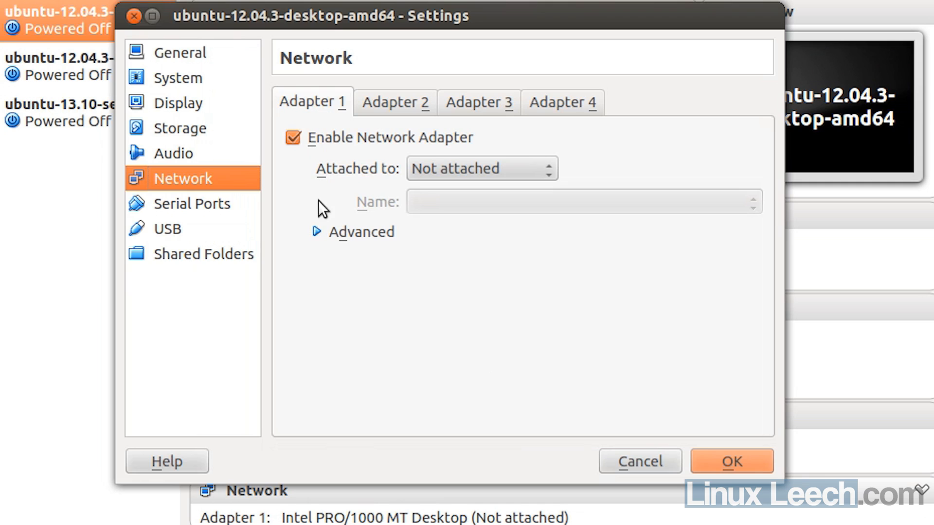
mouse_move(550, 180)
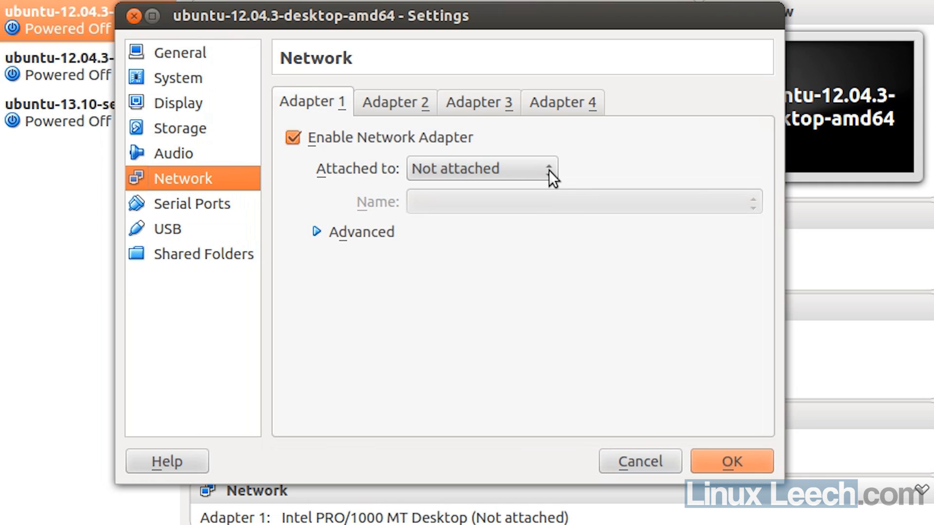
mouse_move(551, 178)
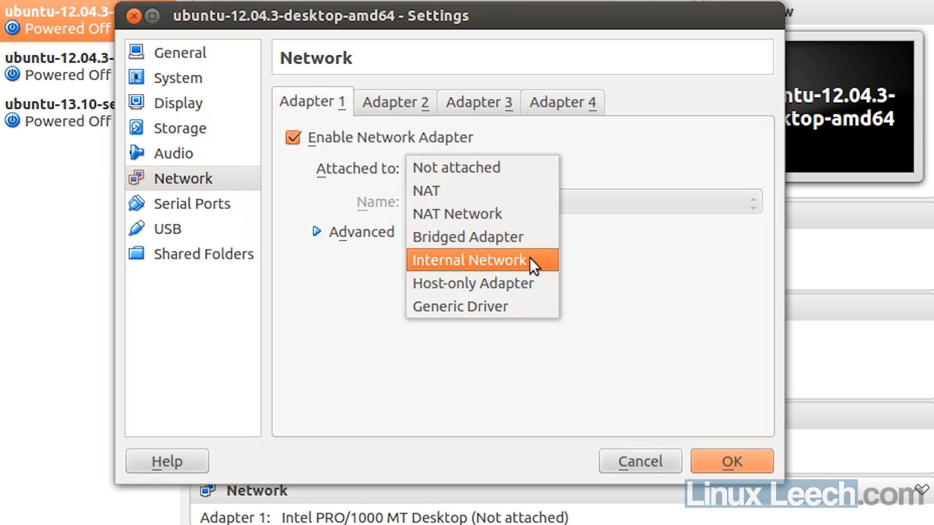
Attach Adapter 1 to Internal Network 'testlab', regenerate its MAC address, and save
left_click(468, 260)
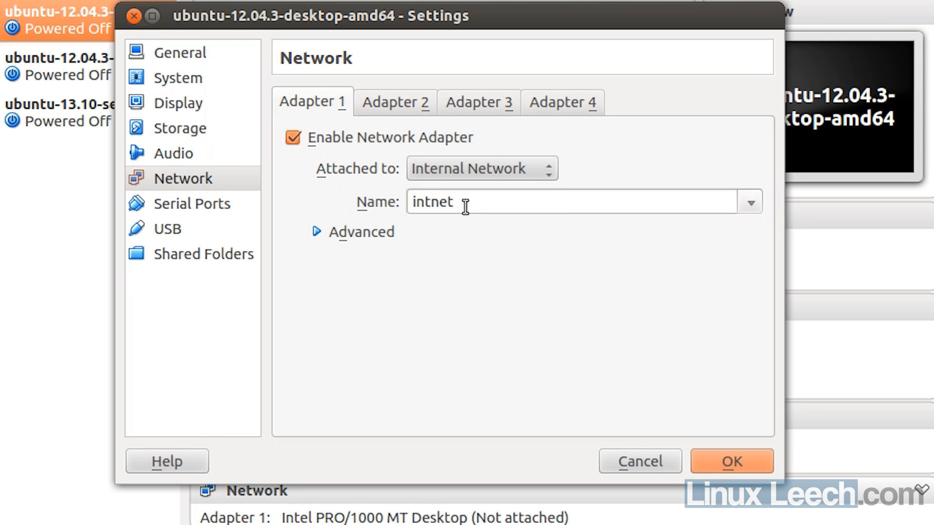
mouse_move(480, 229)
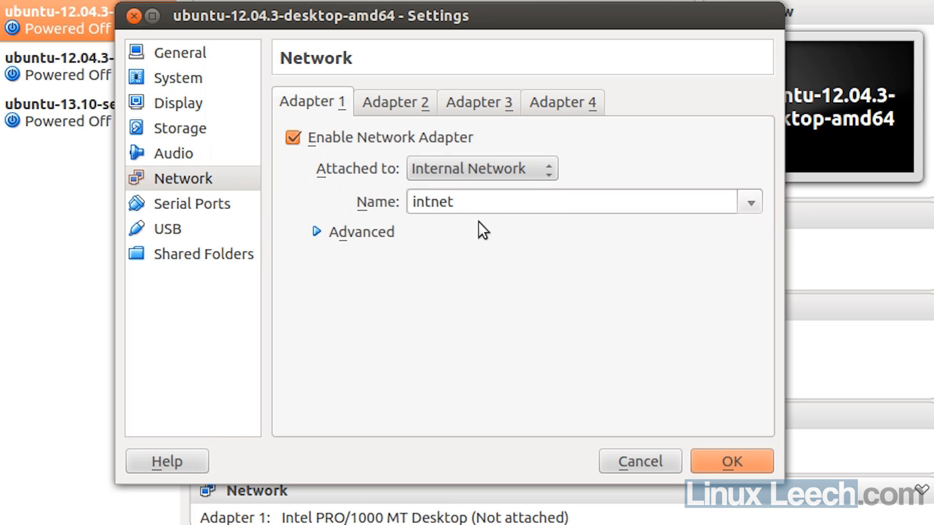
left_click(423, 202)
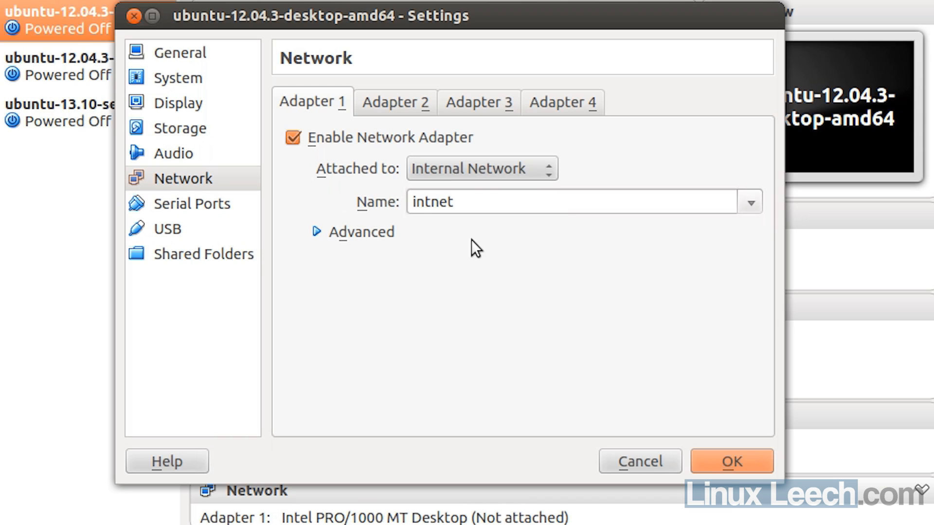
mouse_move(709, 320)
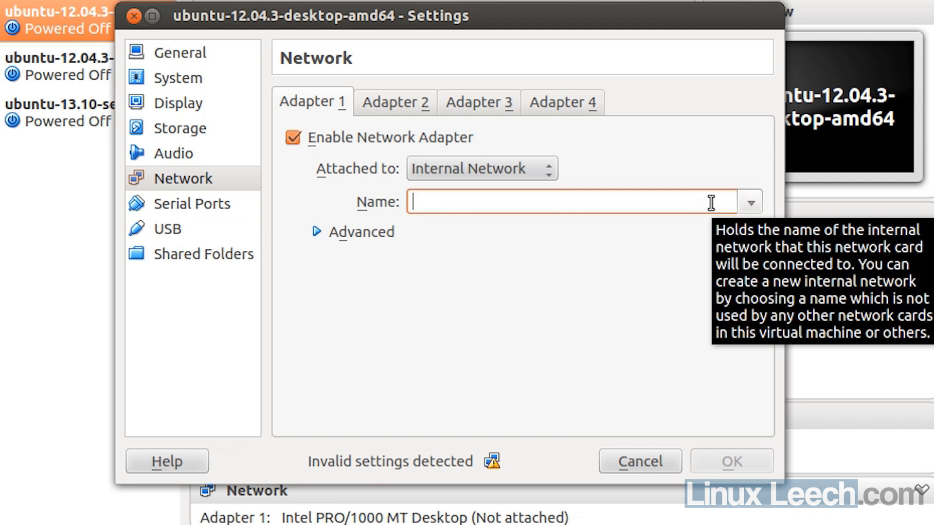
type("testlab")
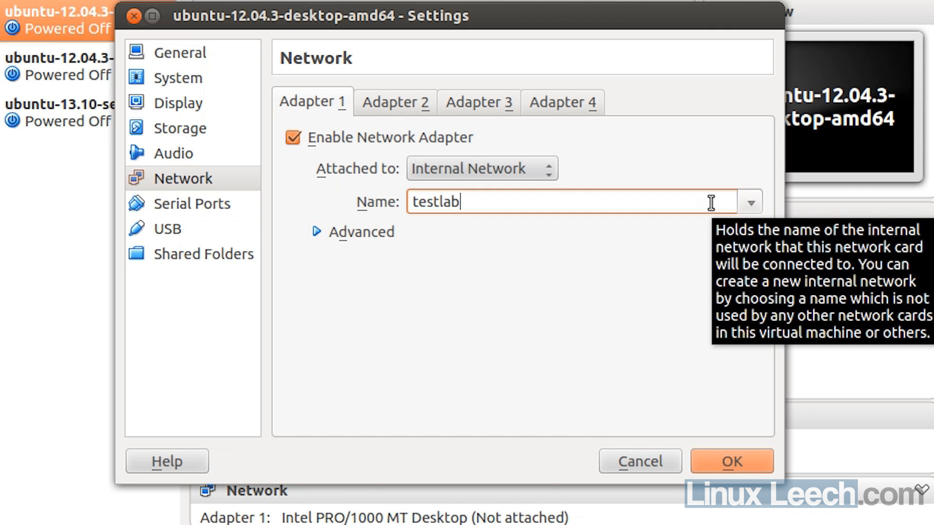
left_click(360, 232)
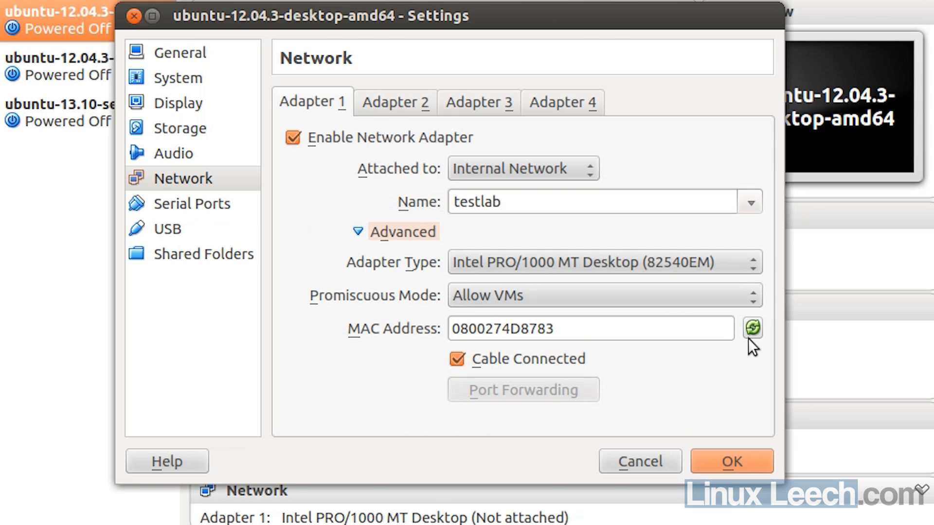
mouse_move(753, 328)
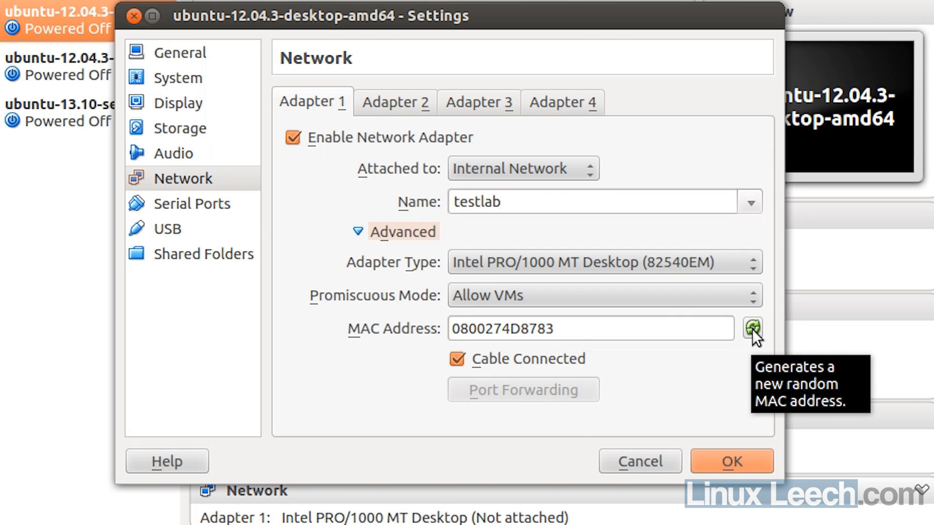
left_click(752, 328)
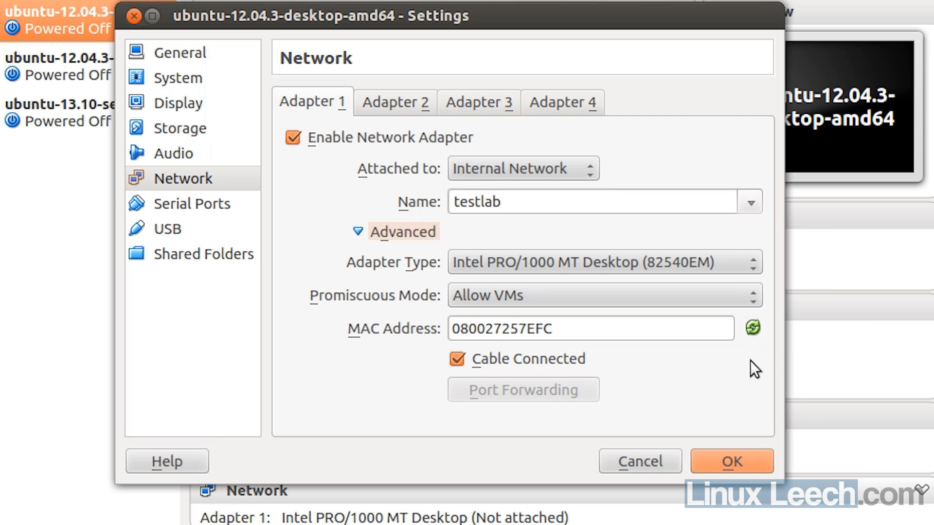
left_click(732, 461)
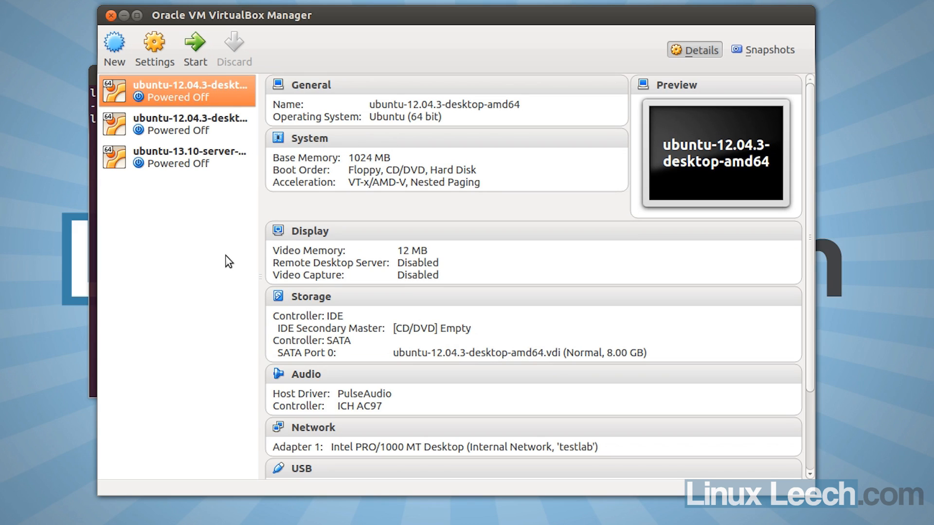
Compare both VMs' network details, then open the Clone VM's Network settings
left_click(187, 125)
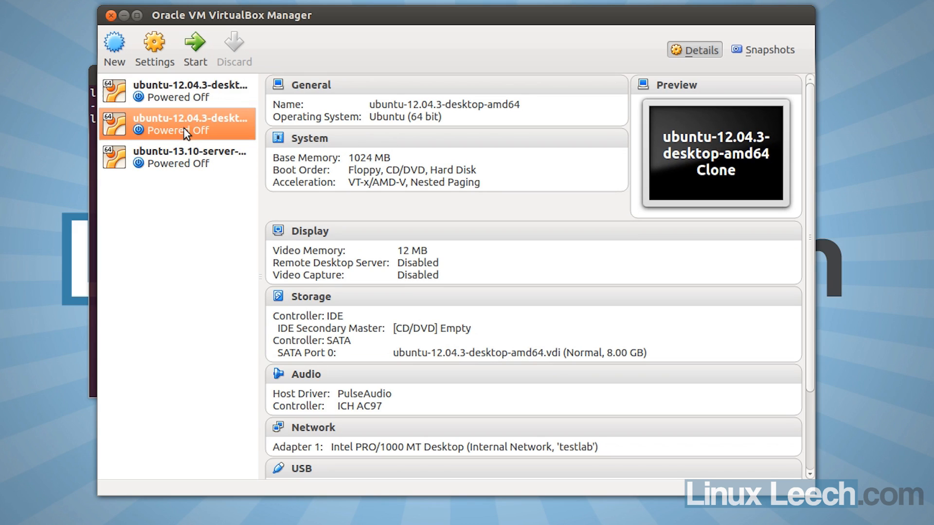
left_click(180, 90)
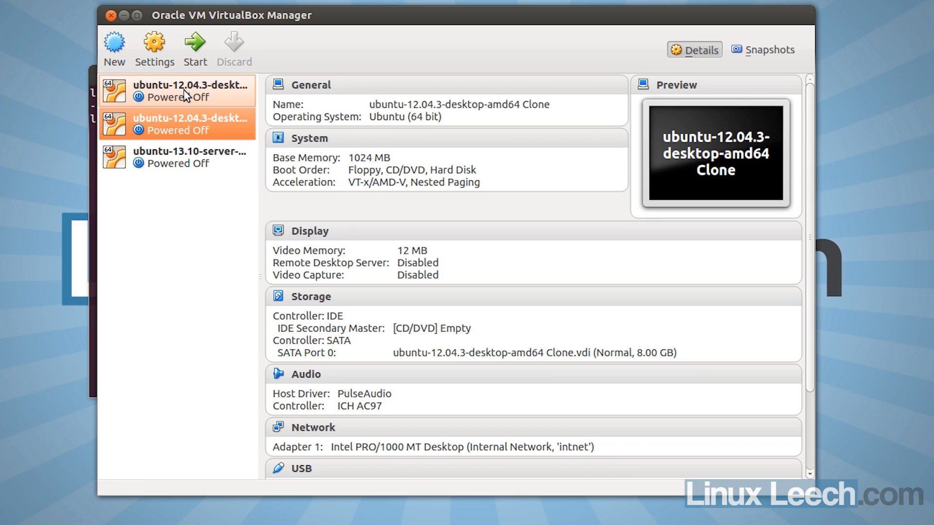
left_click(184, 94)
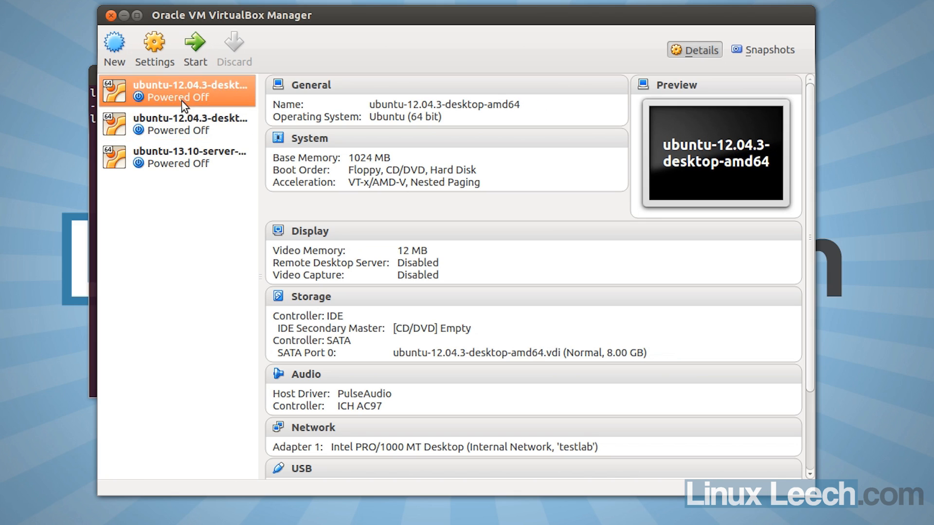
mouse_move(192, 130)
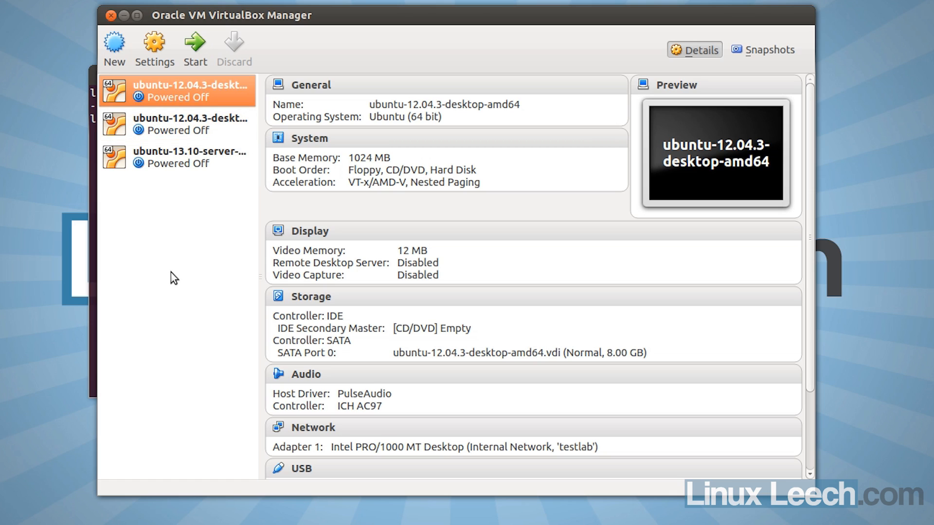
left_click(175, 124)
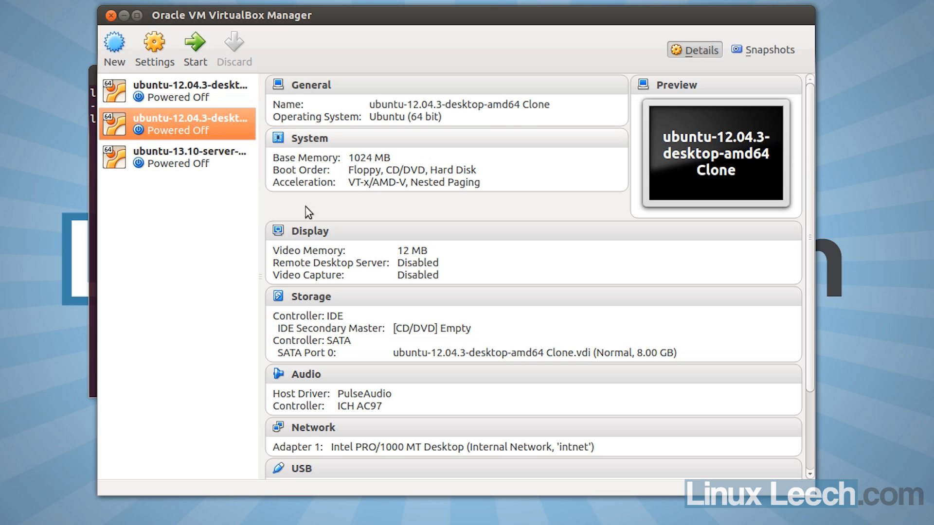
mouse_move(238, 268)
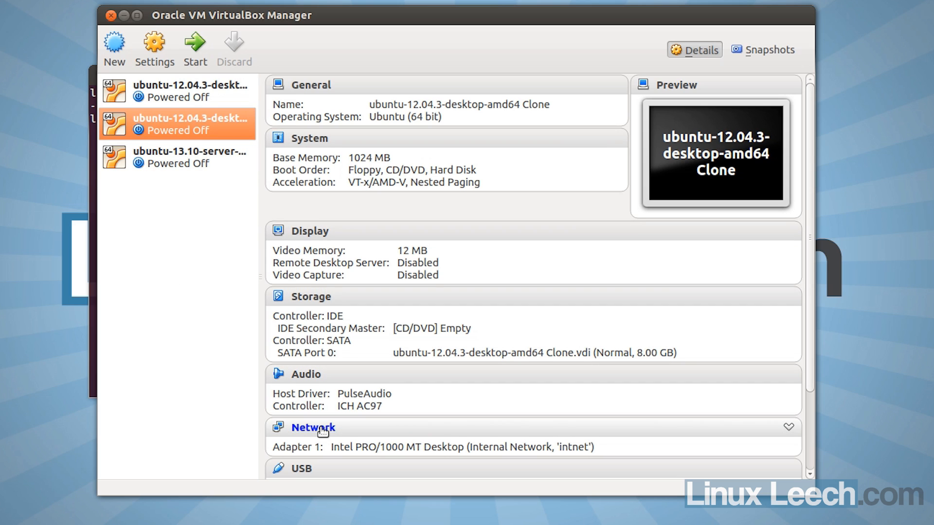
left_click(312, 427)
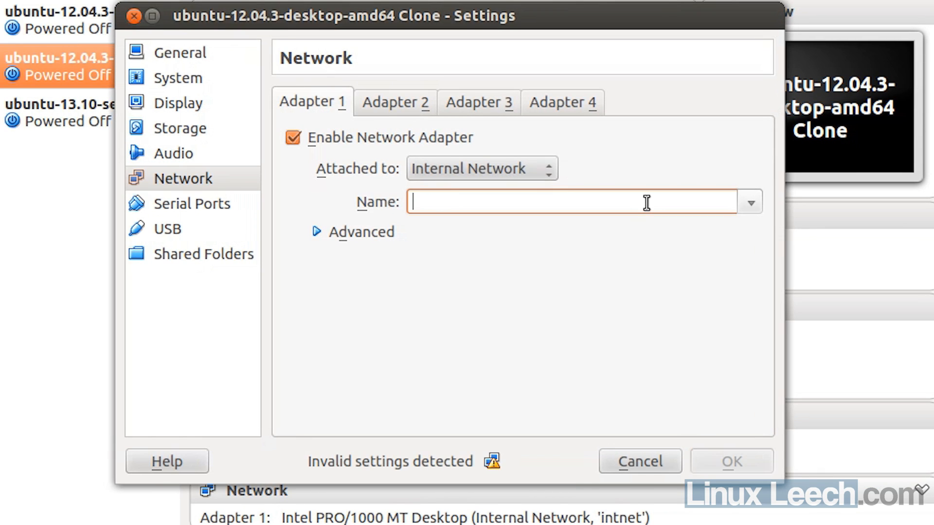
Name the Clone's network 'testlab' with a new MAC, save, and select both VMs
type("testlab")
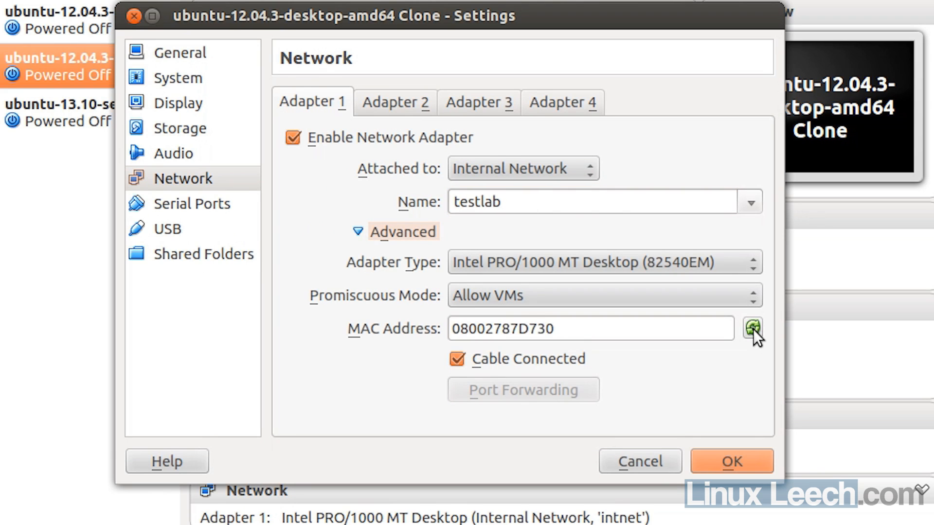
left_click(752, 328)
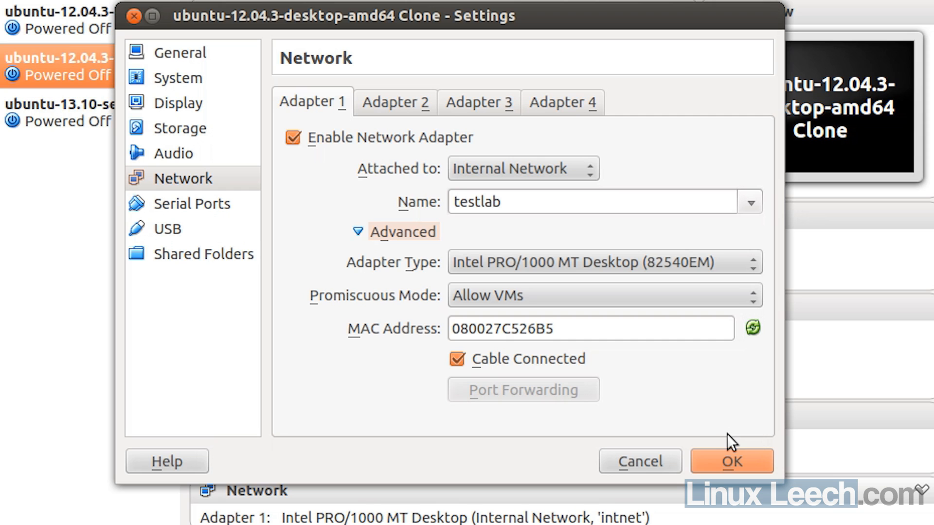
left_click(752, 328)
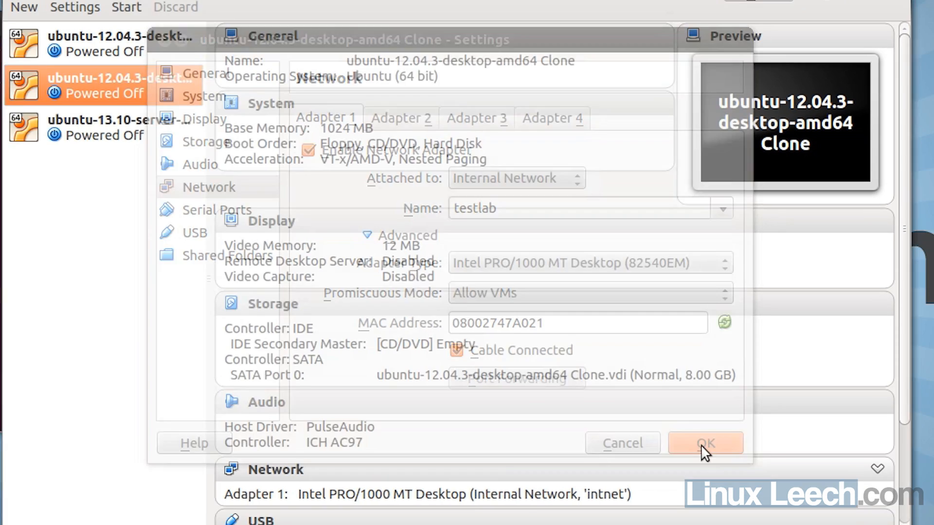
left_click(705, 443)
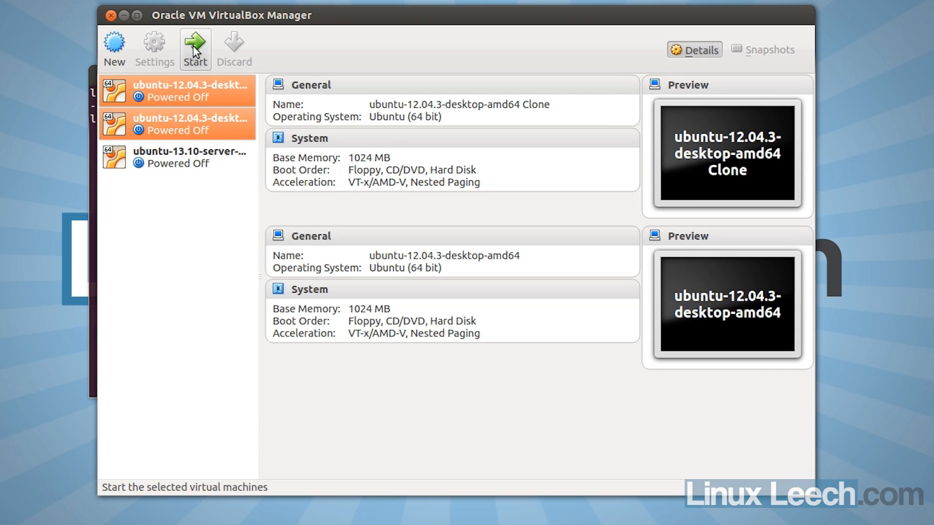
mouse_move(198, 51)
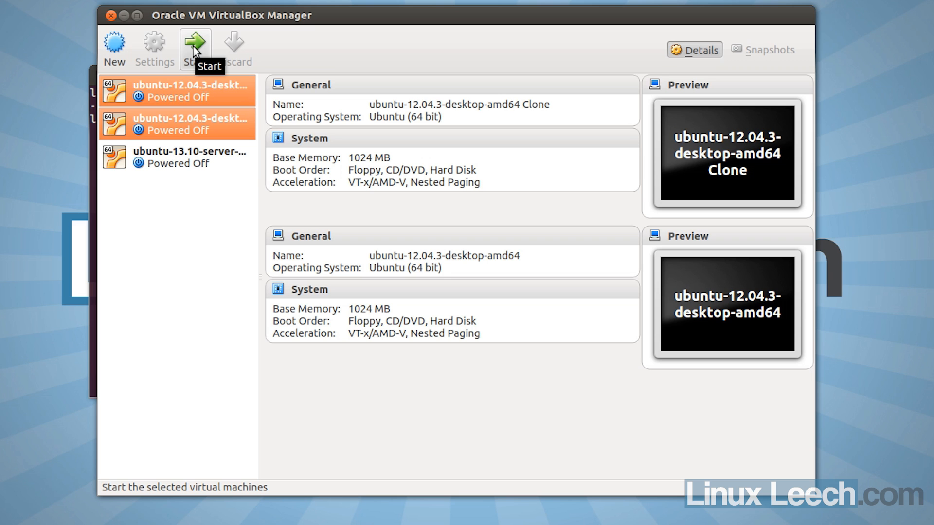
Start both selected Ubuntu desktop VMs from the toolbar
left_click(193, 41)
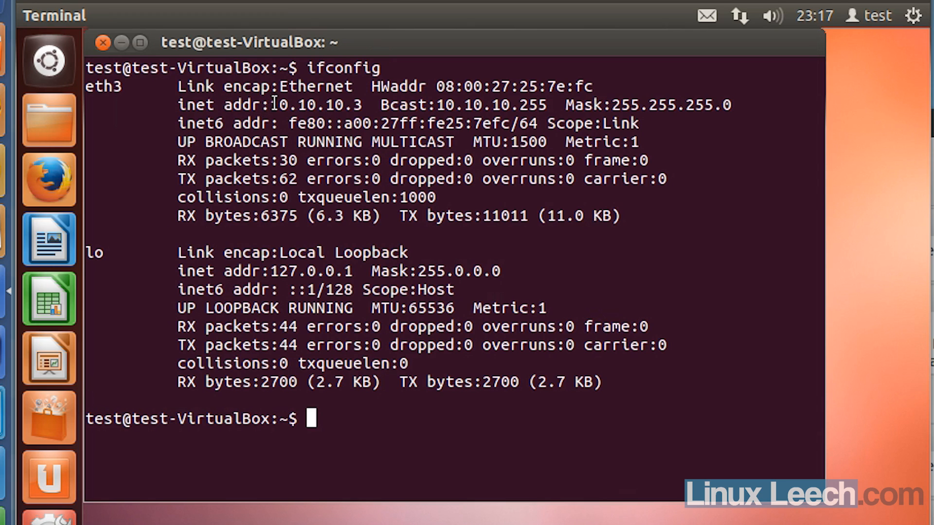
double_click(315, 106)
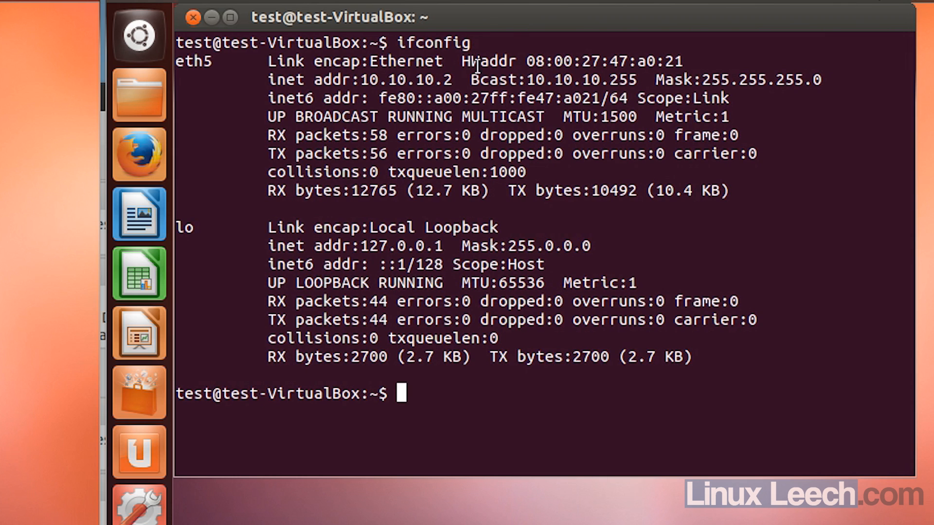
double_click(405, 80)
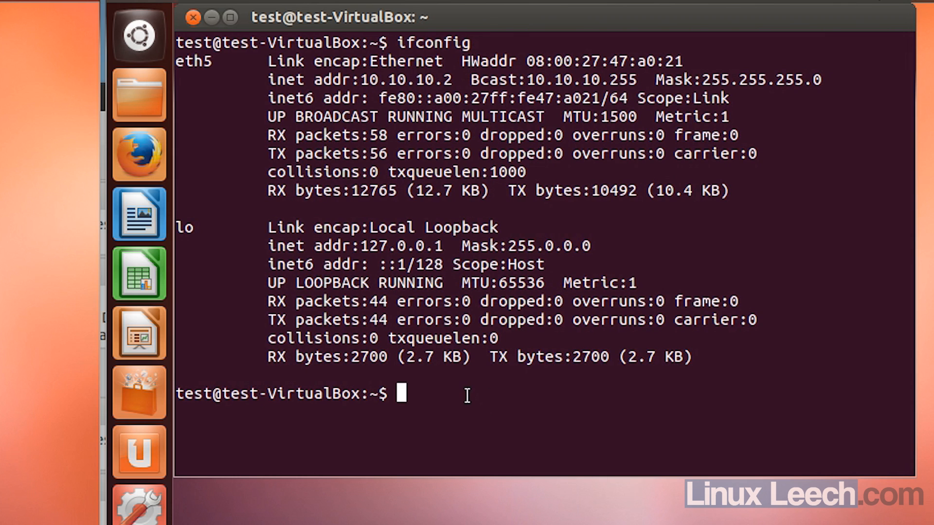
mouse_move(288, 98)
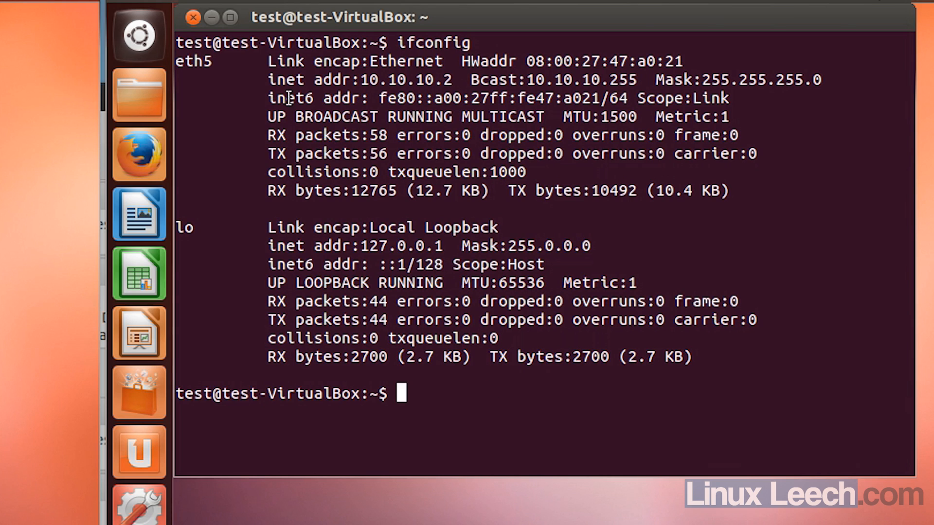
mouse_move(138, 273)
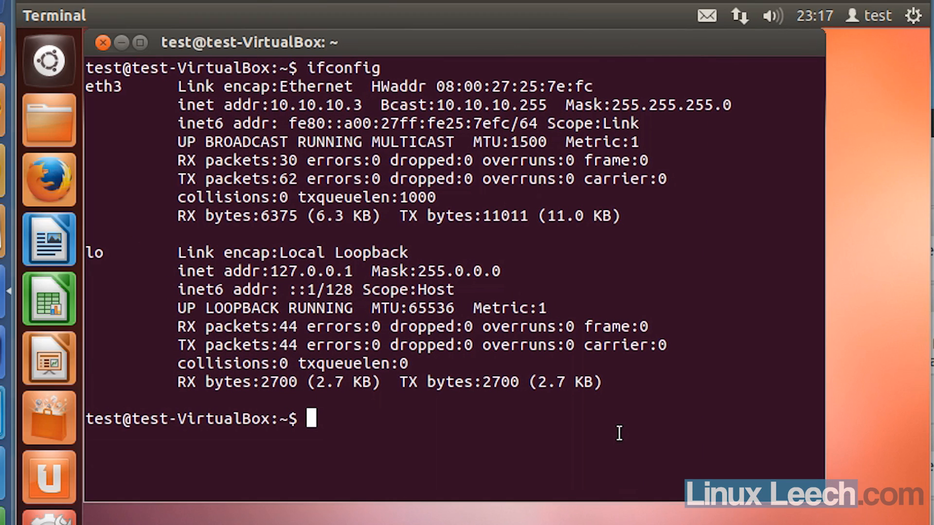
Type a ping command to the other VM's 10.10.10.x address
type("ping")
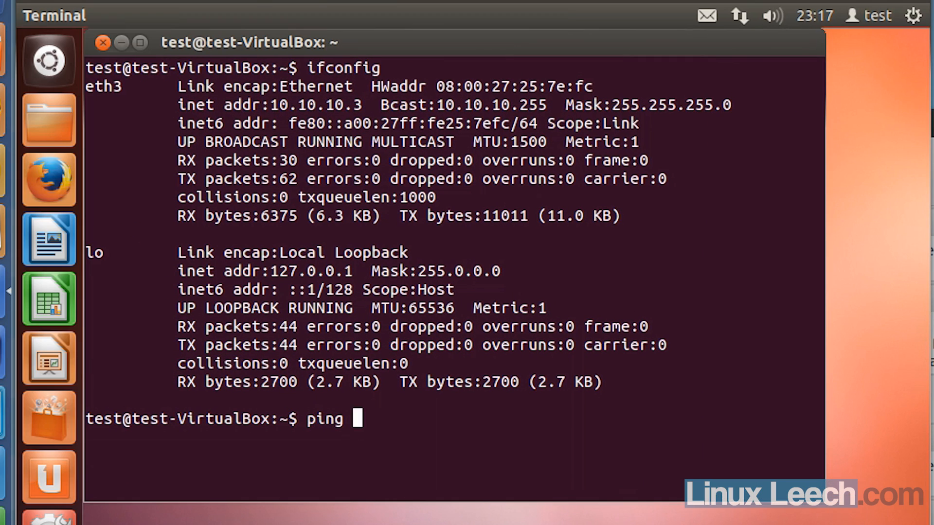
type("10.10")
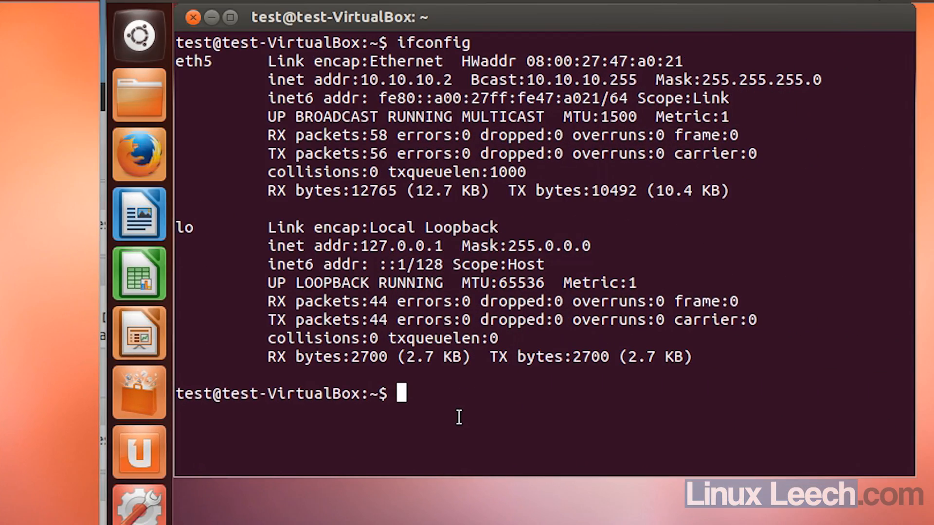
type("ping 1")
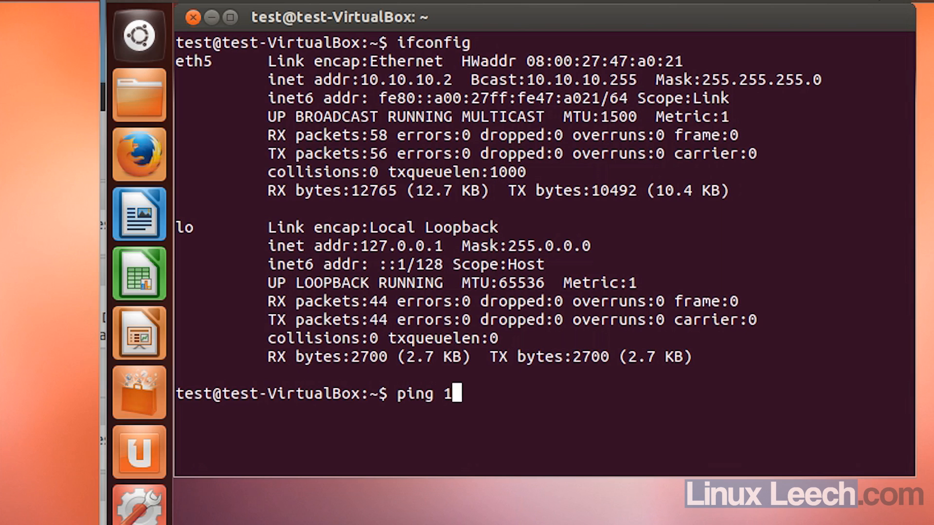
type("0.10.10")
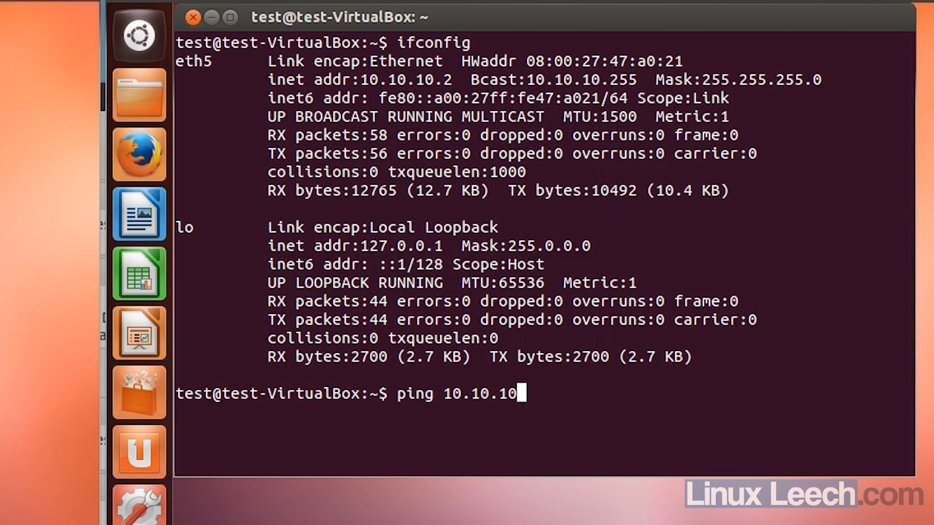